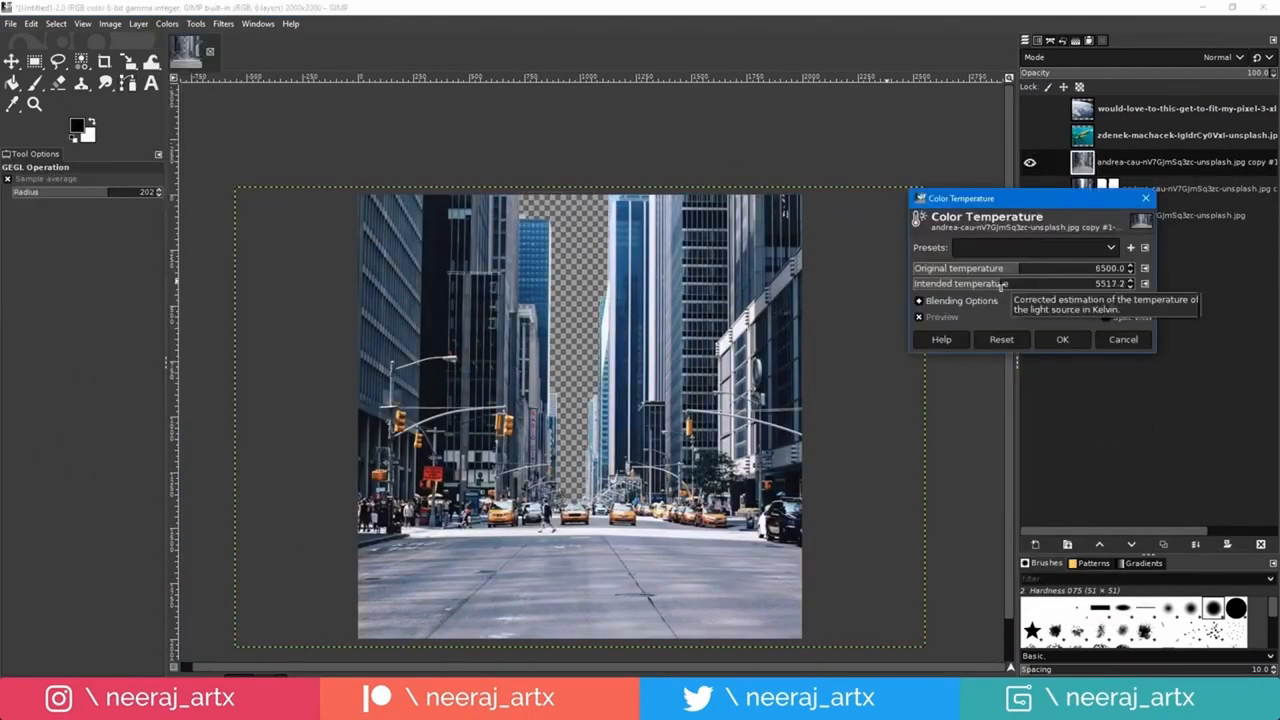
Set the layer's colour temperature, then drag a gradient across the street photo
click(1062, 339)
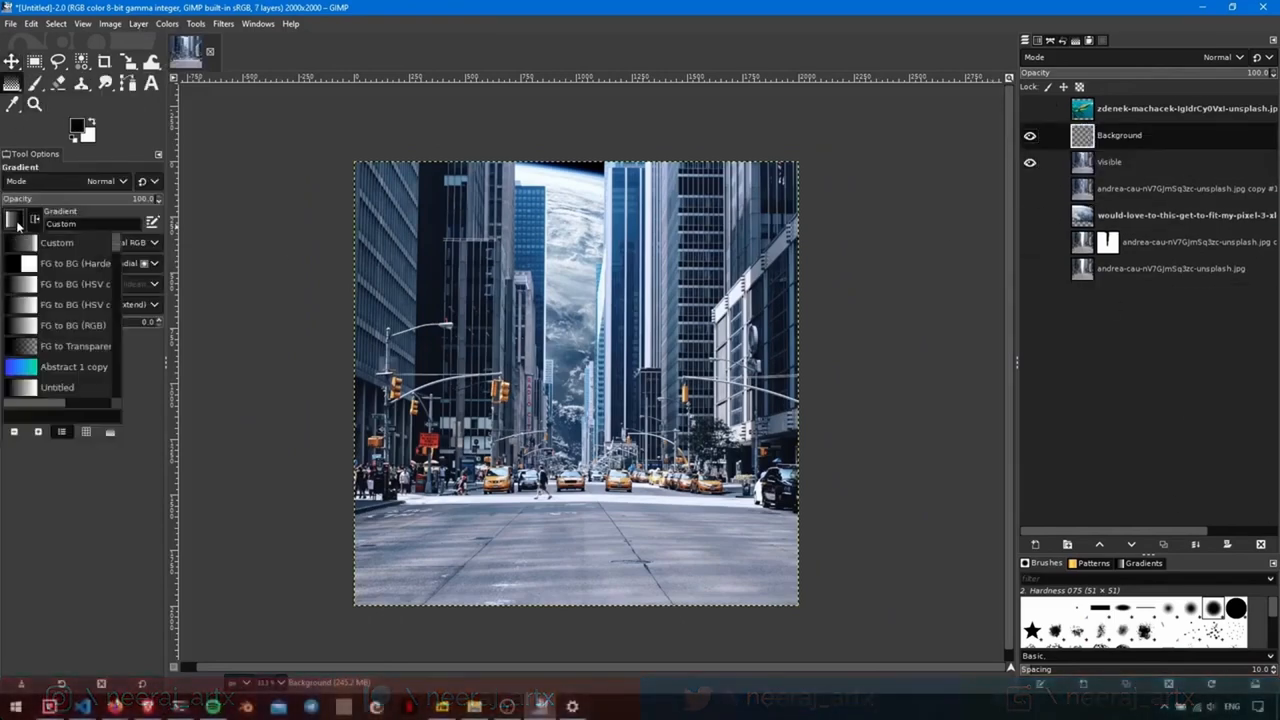
drag(567, 345, 674, 463)
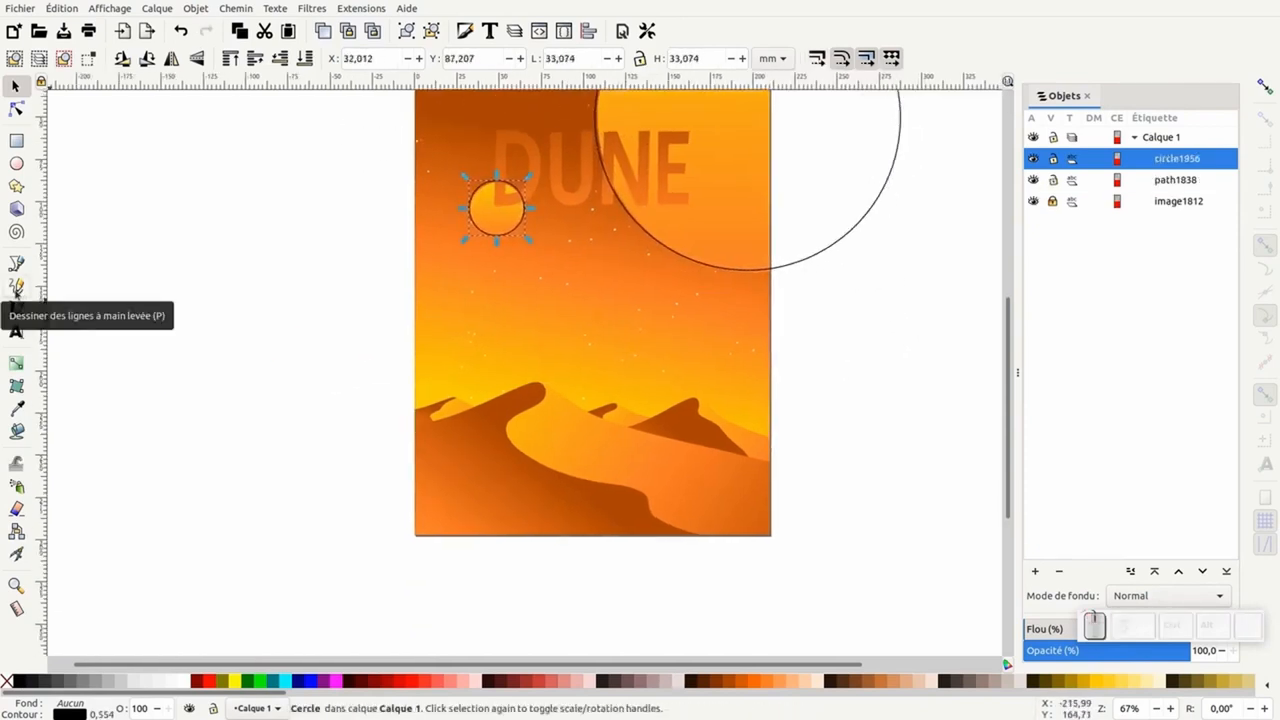
Select the sun circle object in the DUNE poster's Objects panel
click(16, 289)
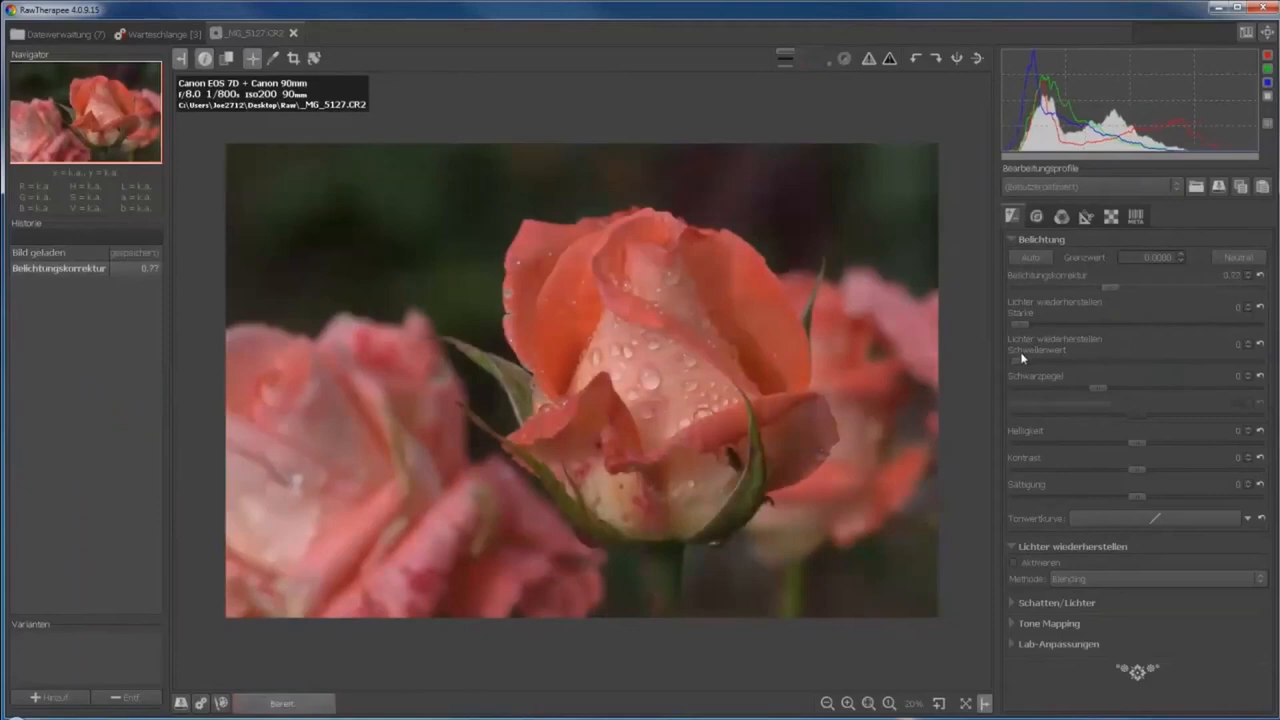
Drag the Exposure compensation slider to 0.77 on the rose photo
drag(1022, 362, 1108, 362)
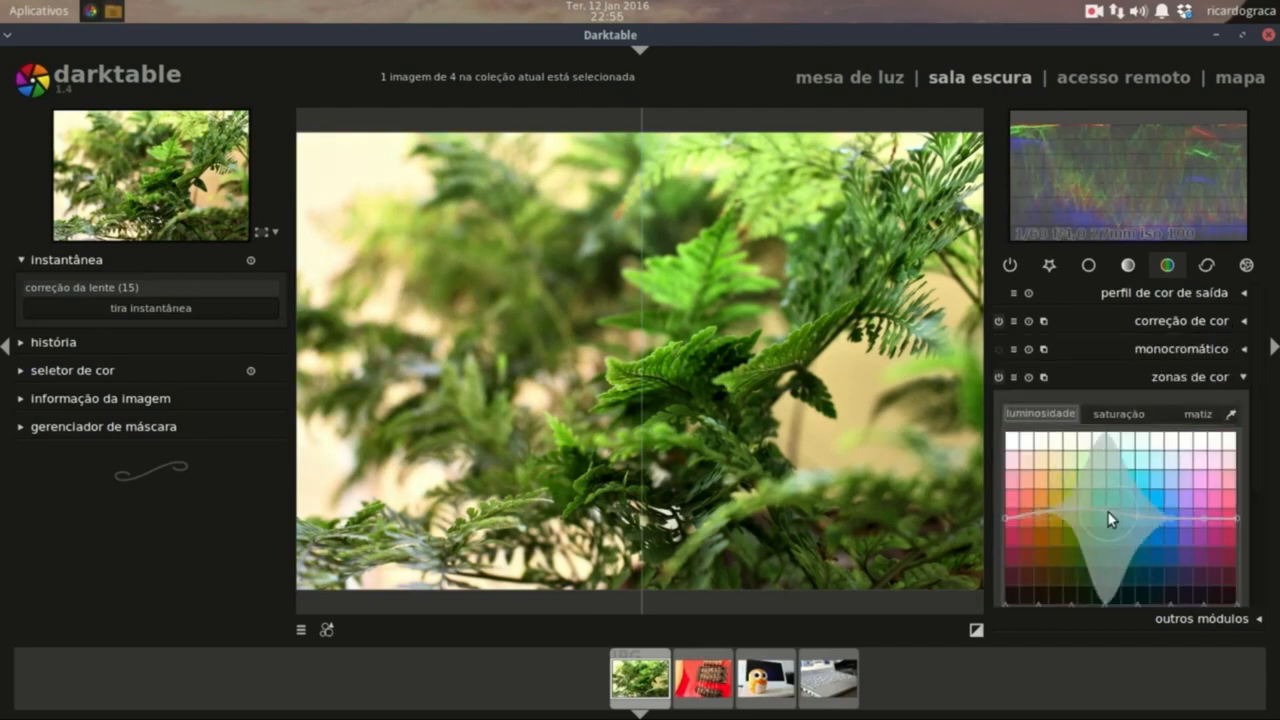
Adjust the fern's color zones curve, then switch to the lighttable view
click(1118, 413)
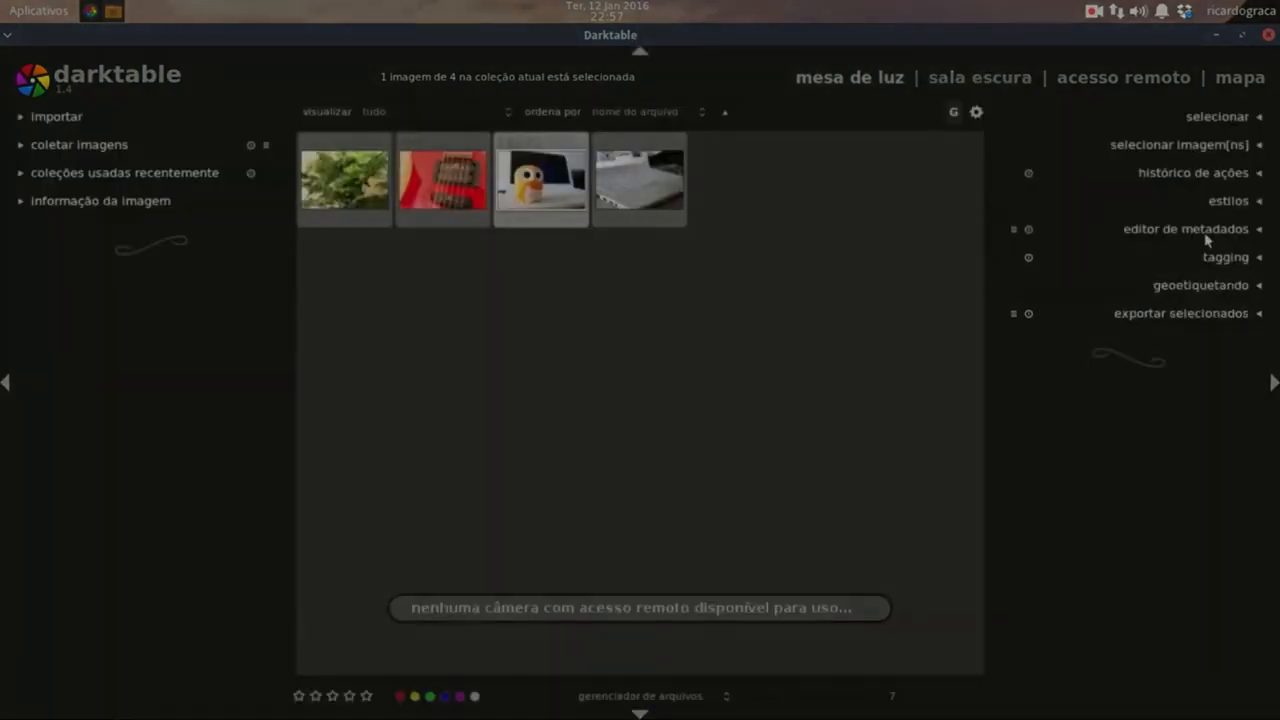
click(1180, 313)
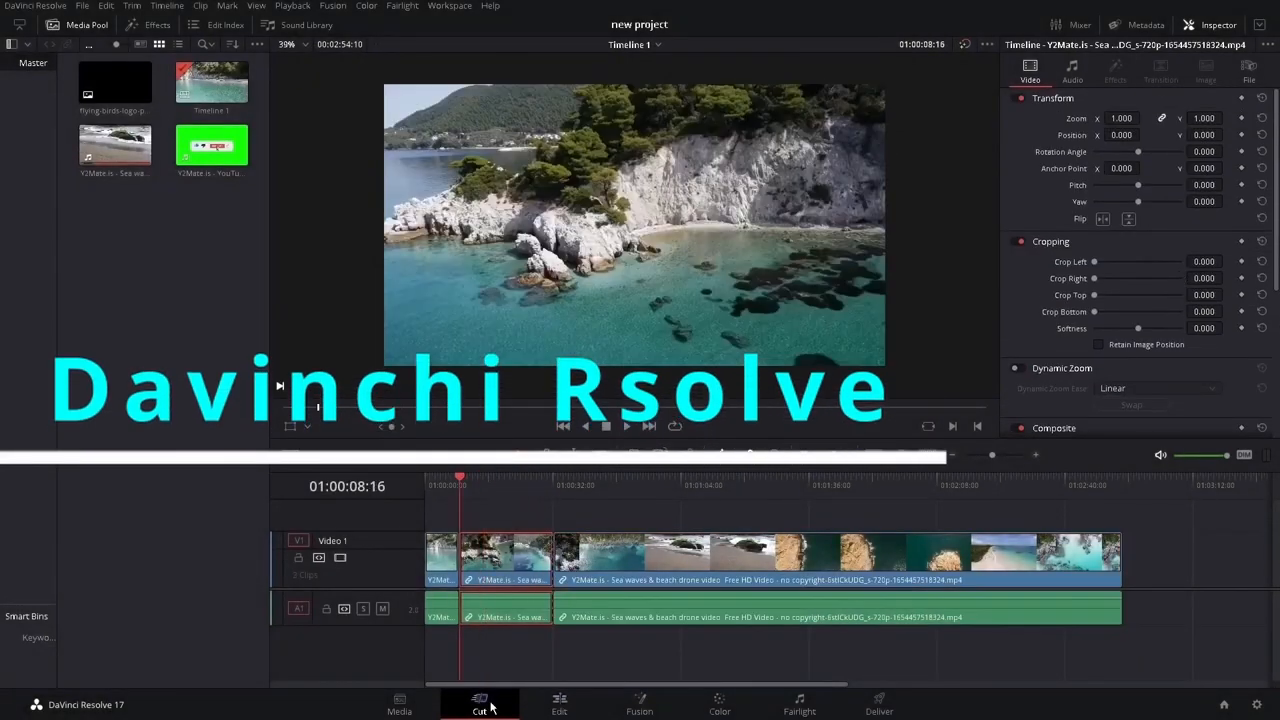
Place the half-size subscribe clip and pick its green in the DeltaKeyer
click(292, 6)
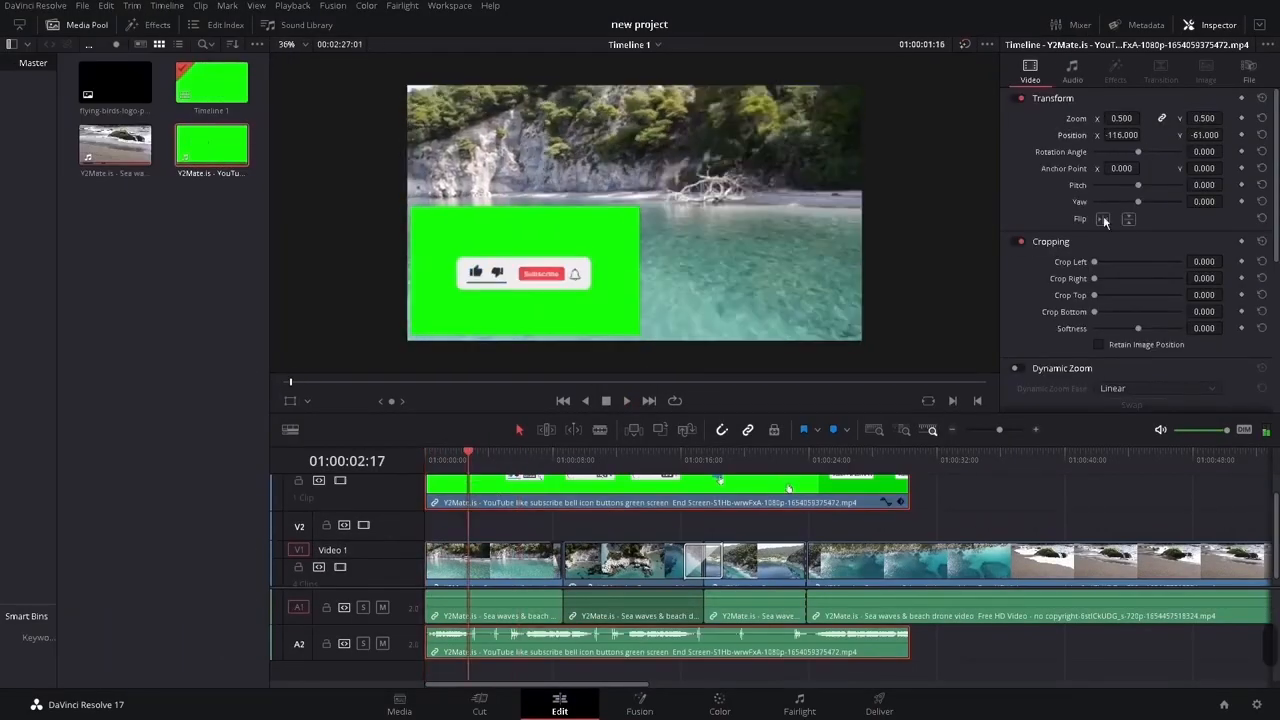
click(639, 704)
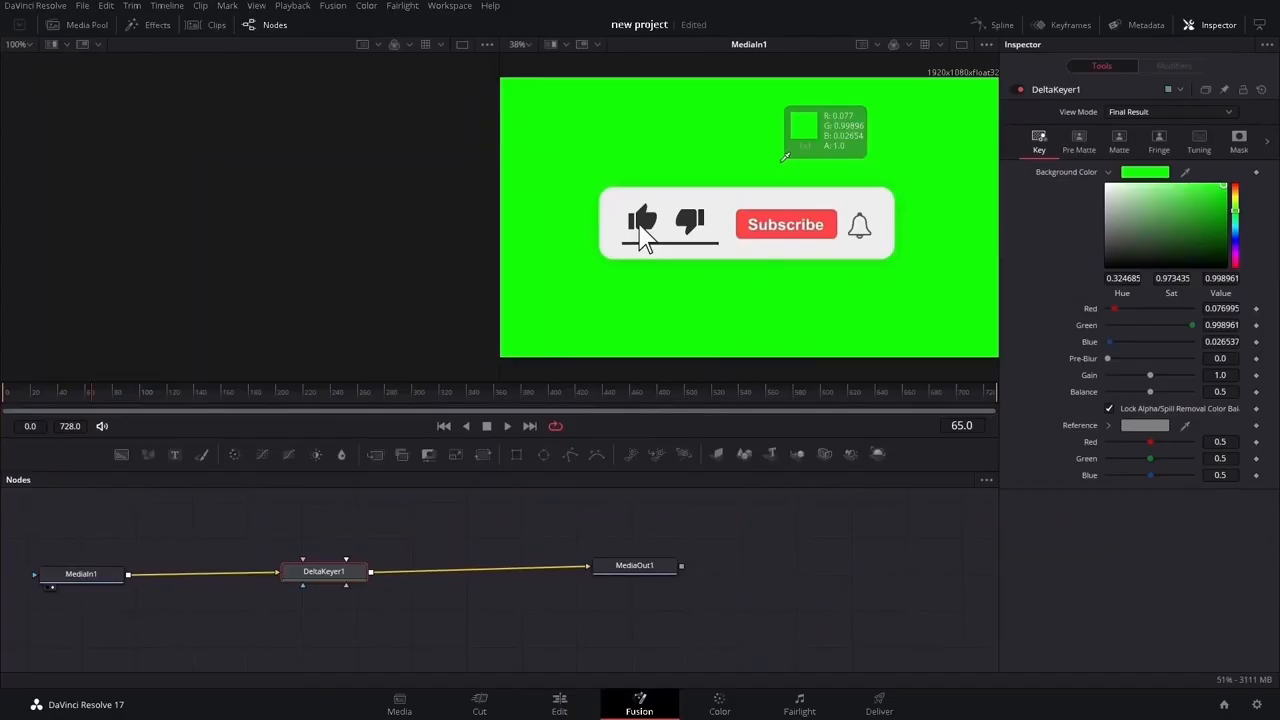
click(559, 703)
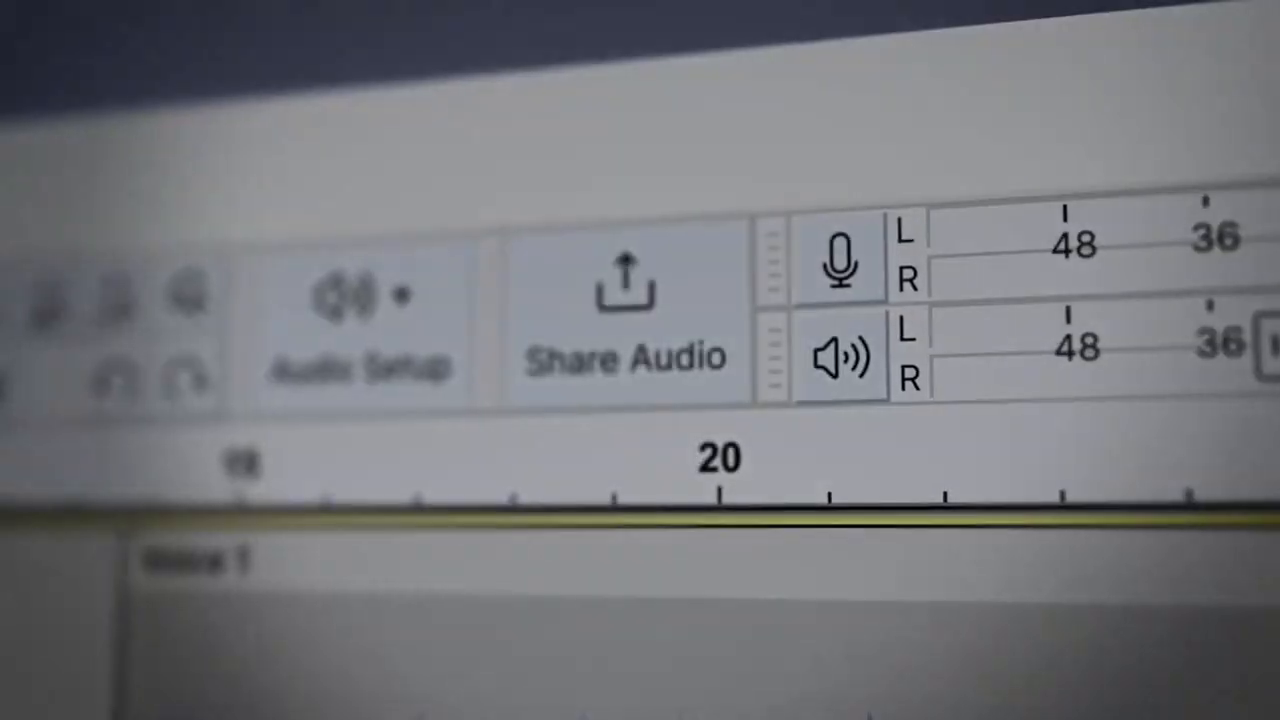
click(620, 690)
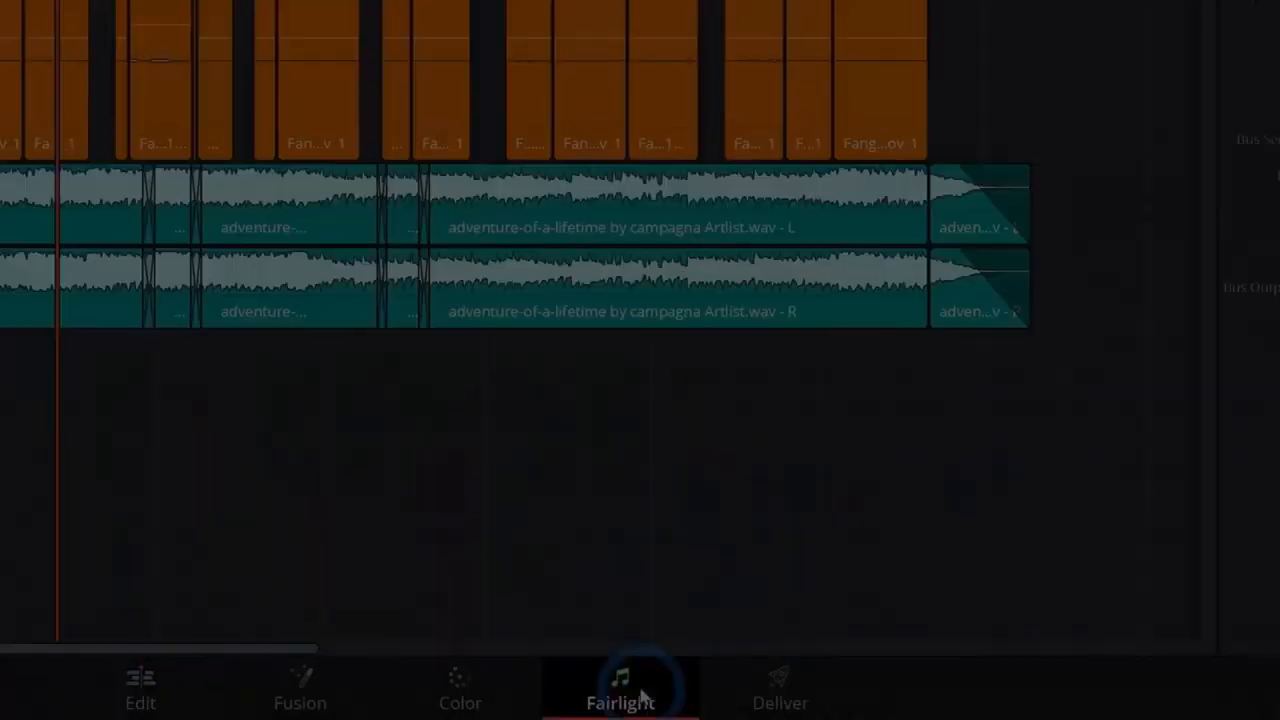
Switch to the Fairlight page showing the adventure-of-a-lifetime music track
click(621, 685)
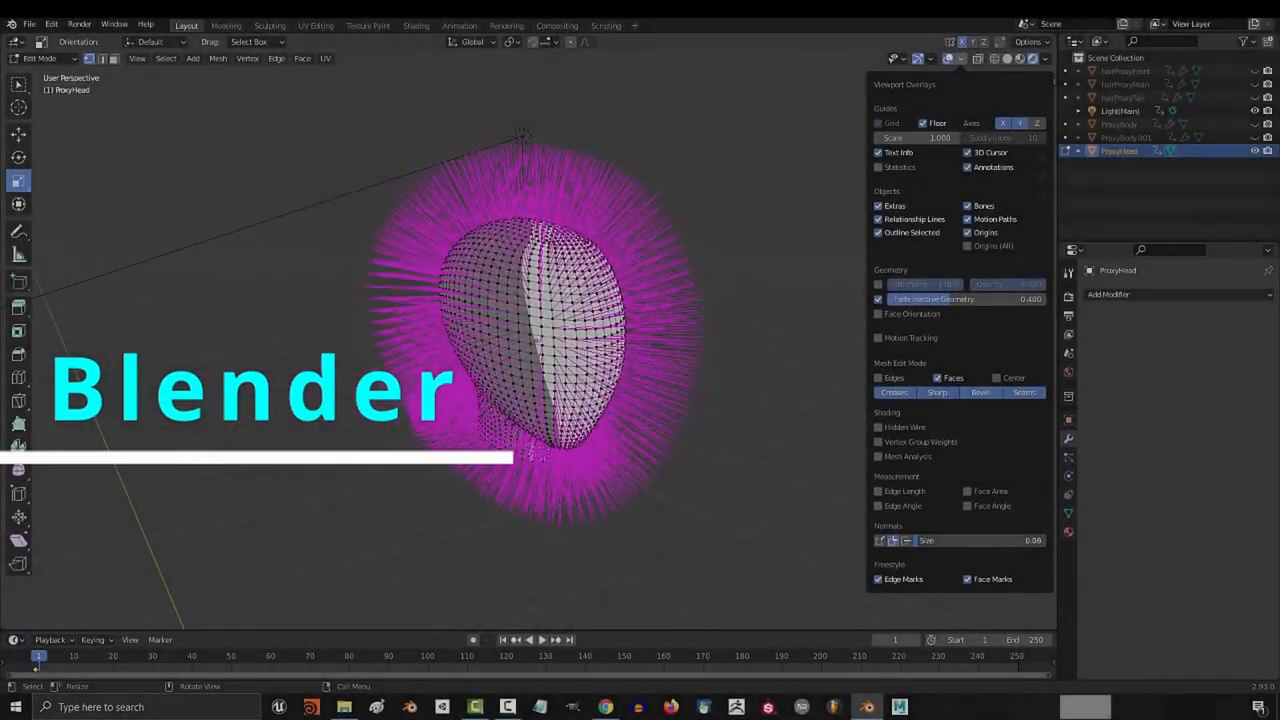
Show ProxyHead's normals via Viewport Overlays and start Mesh > Normals > Rotate
click(217, 58)
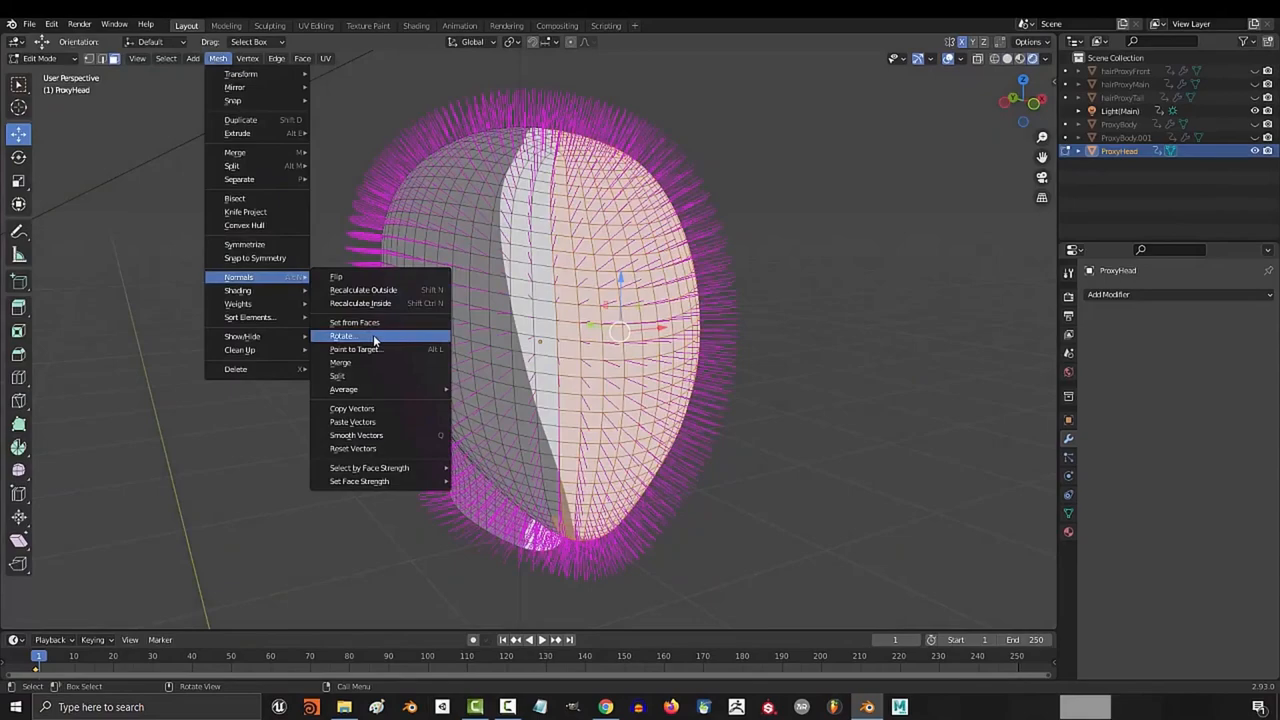
click(341, 336)
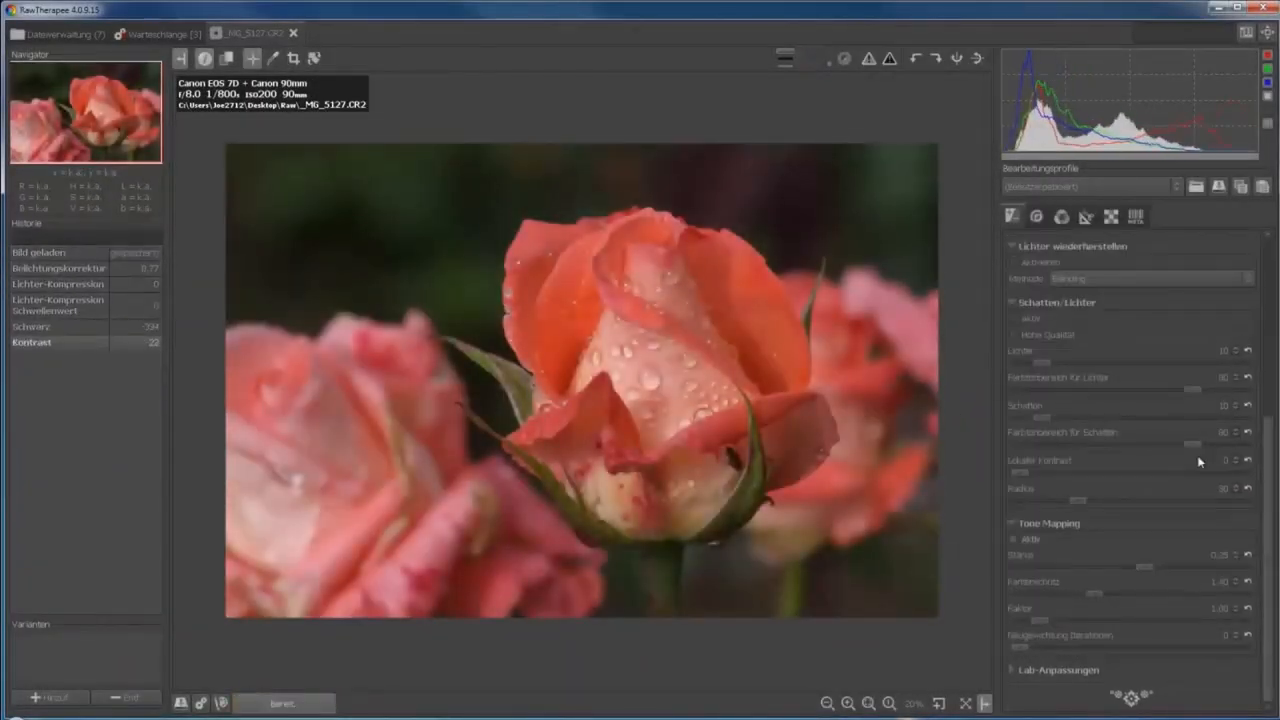
Set the rose photo's Black to -334 and Contrast to 22
click(1085, 216)
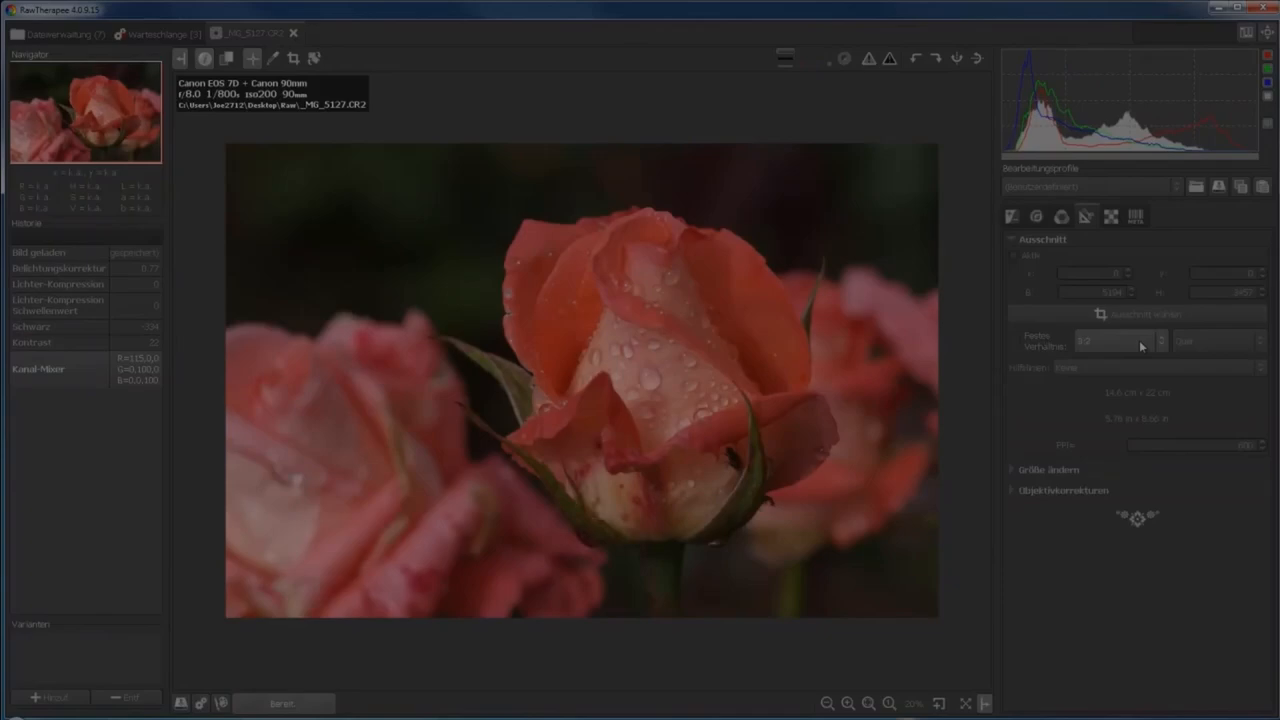